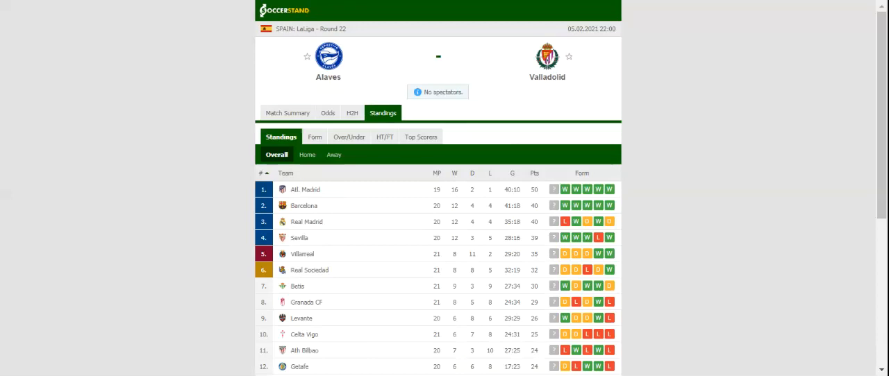
mouse_move(328, 130)
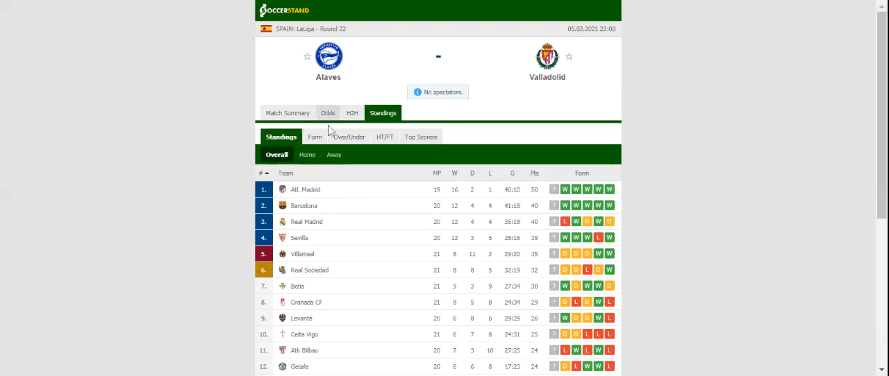
Review Alaves and Valladolid's head-to-head results, then switch to the match odds.
click(350, 113)
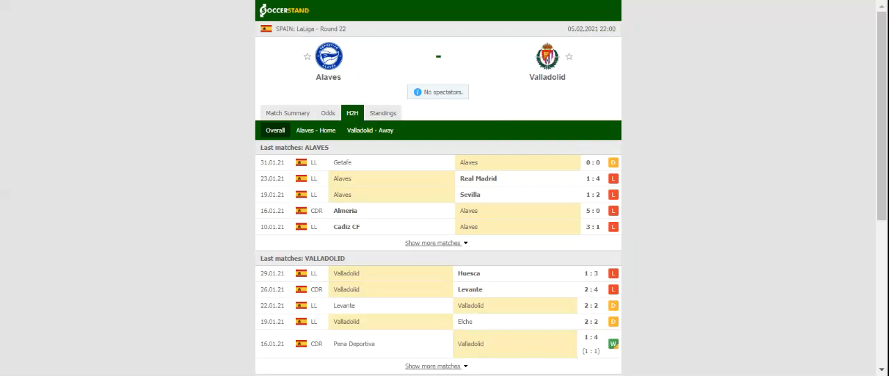
click(327, 113)
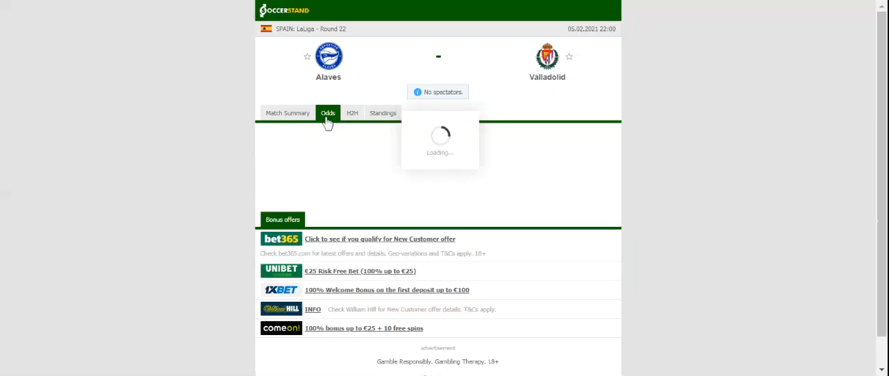
Load the full-time 1X2 prices from seven bookmakers for Alaves vs Valladolid.
click(327, 113)
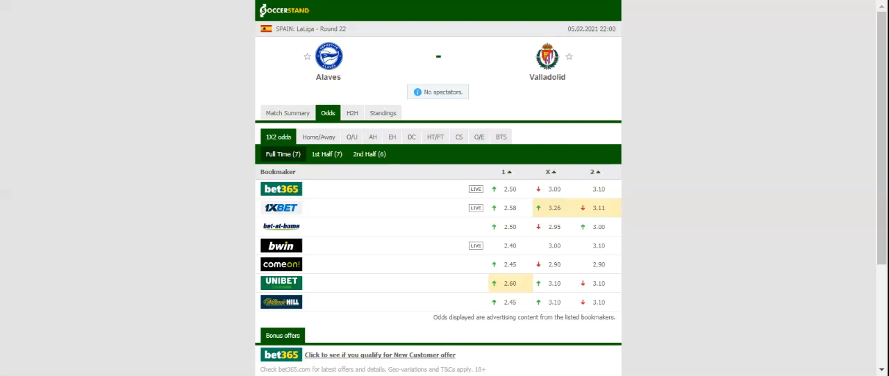
mouse_move(368, 54)
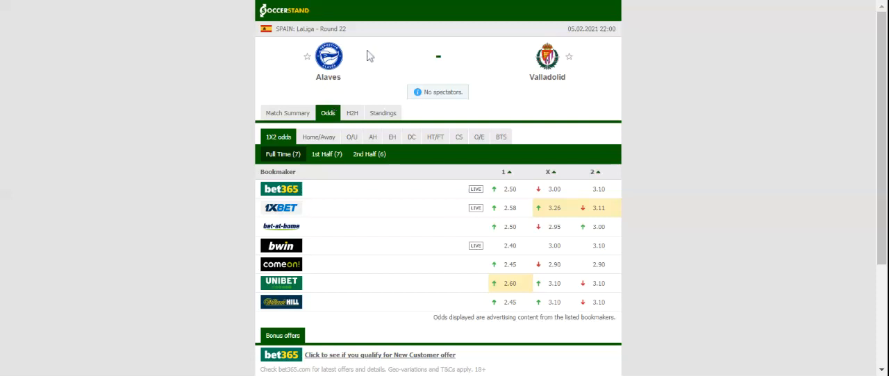